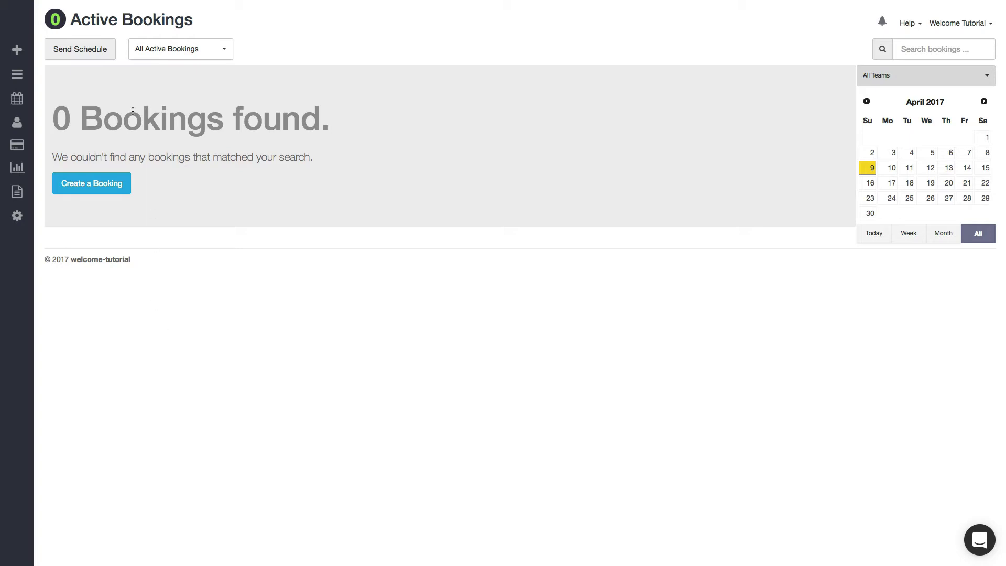
{"action": "mouse_move", "coordinate": [16, 50]}
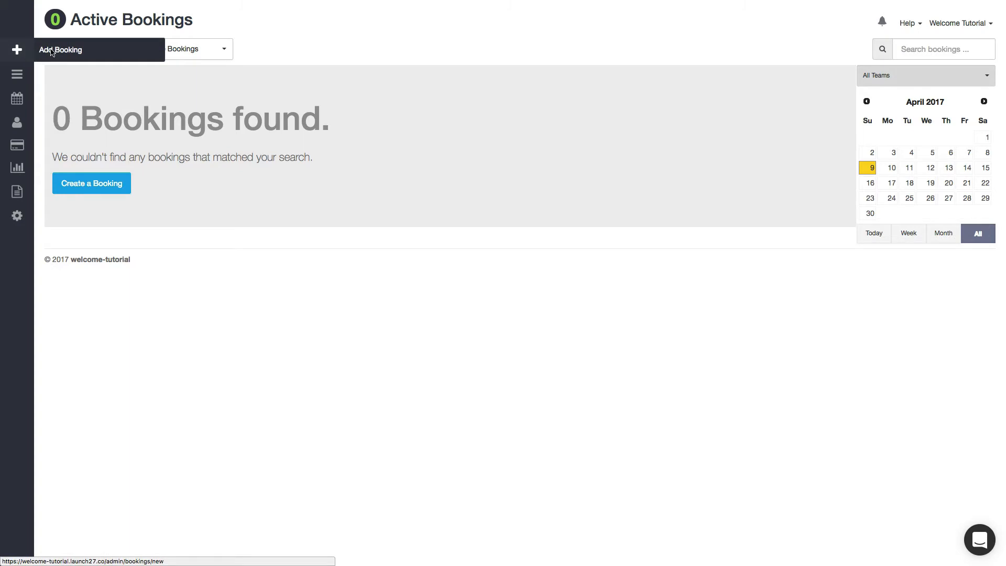
Step: Begin a new booking with the customer's email and first and last name
{"action": "left_click", "coordinate": [61, 49]}
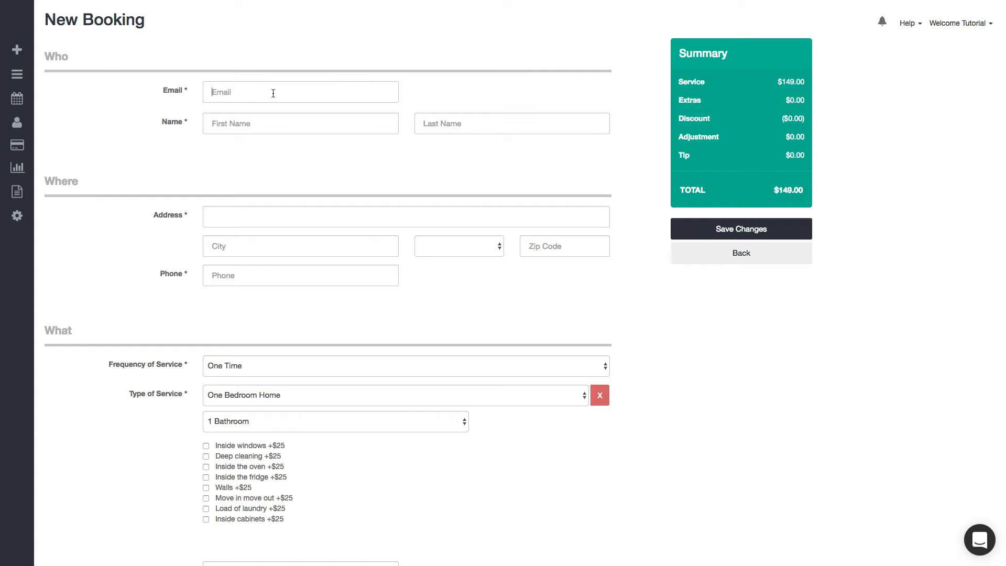
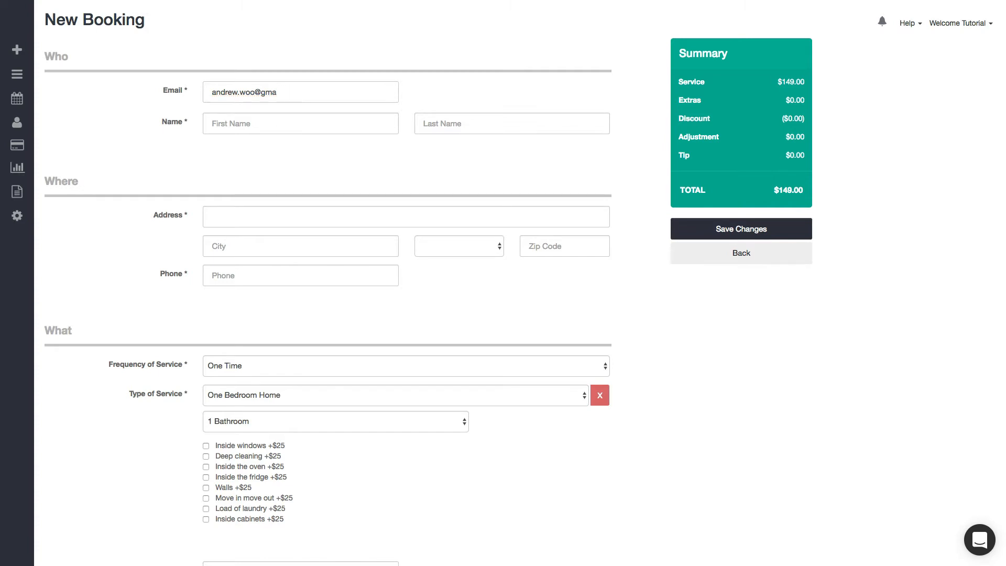
{"action": "type", "text": "And"}
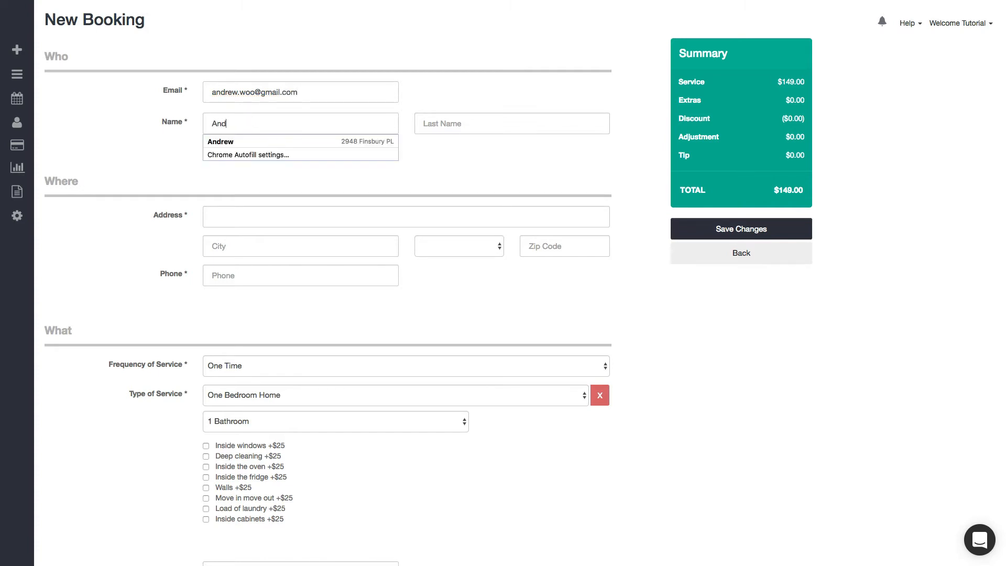
{"action": "left_click", "coordinate": [220, 141]}
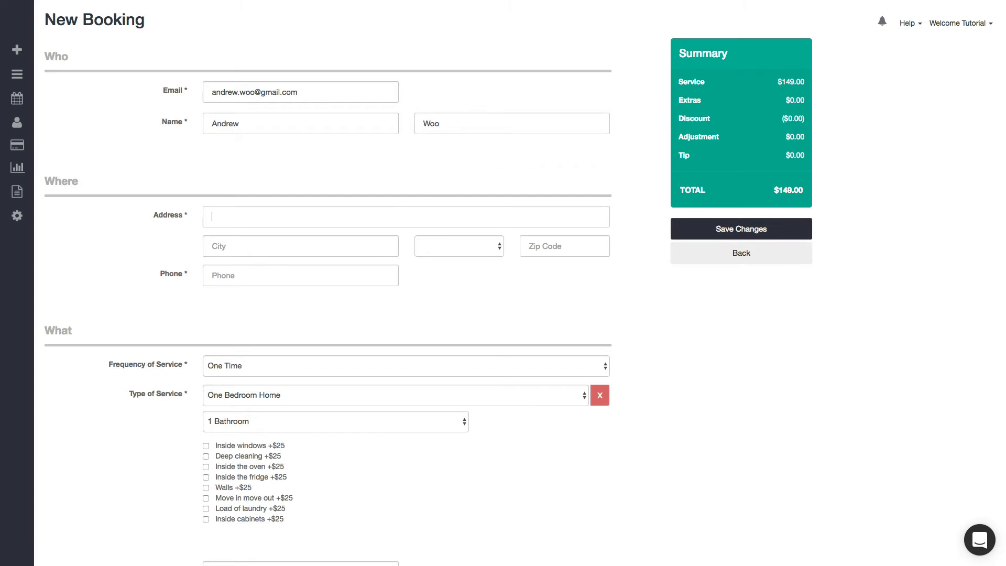
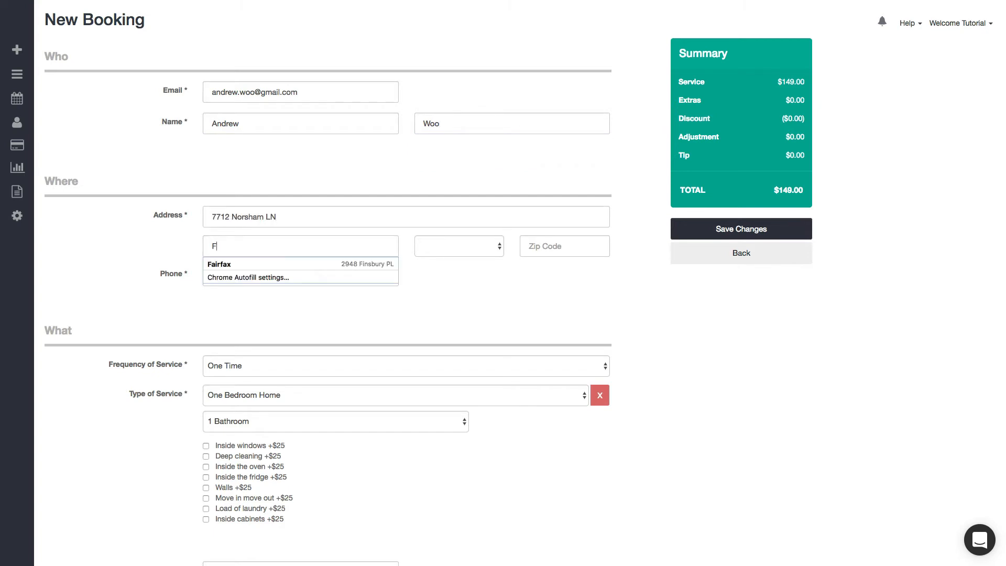
{"action": "left_click", "coordinate": [219, 264]}
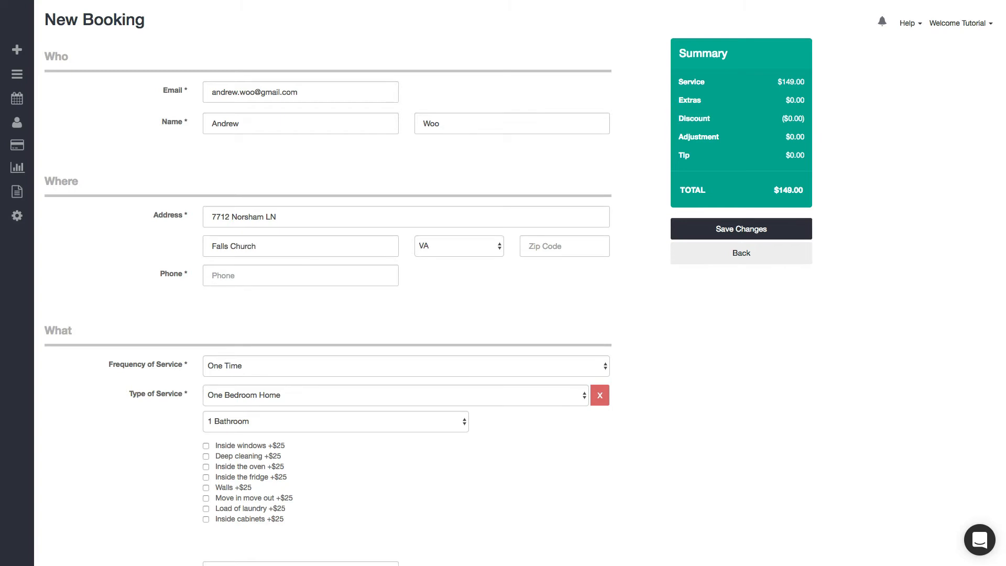
{"action": "type", "text": "220"}
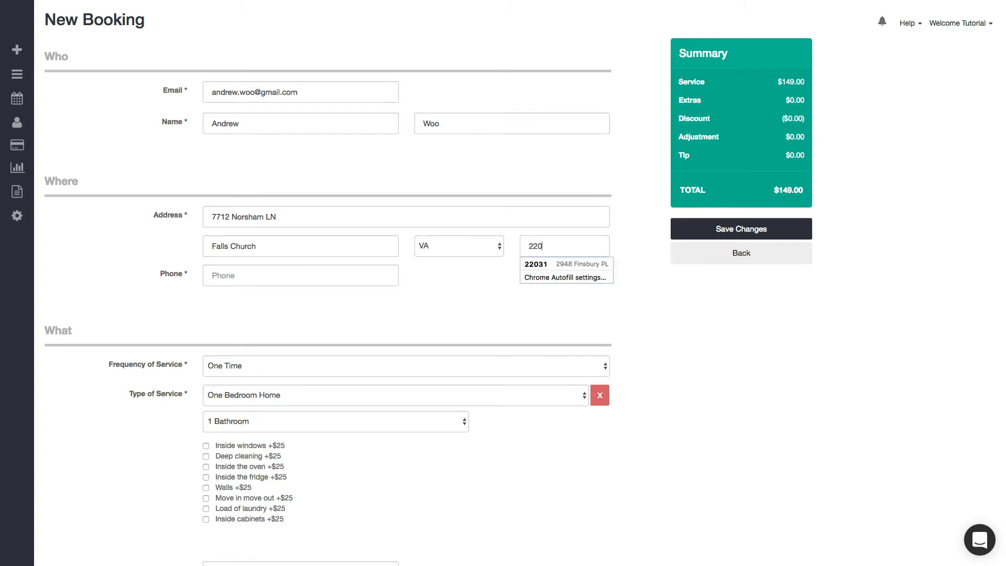
{"action": "left_click", "coordinate": [301, 275]}
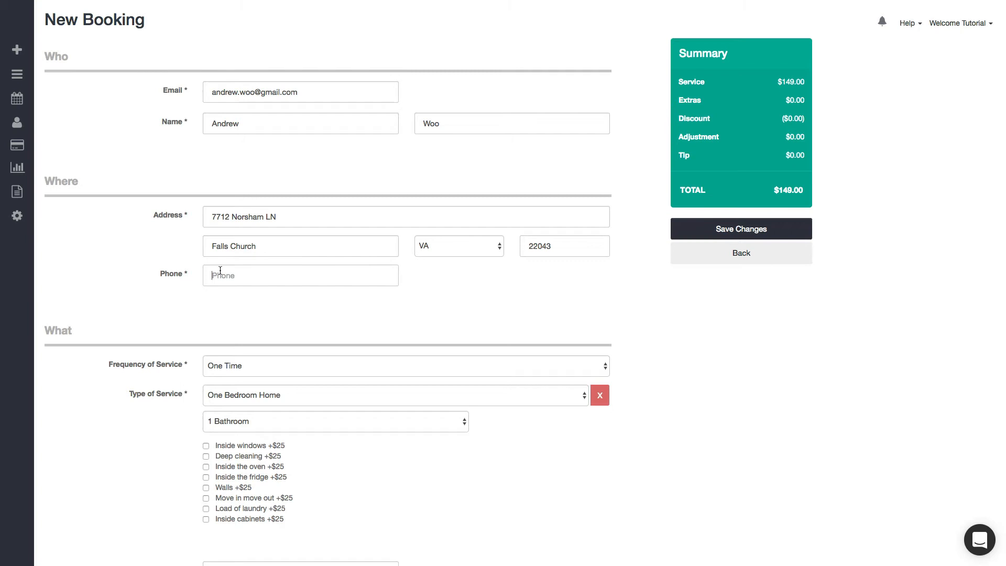
{"action": "type", "text": "555-5"}
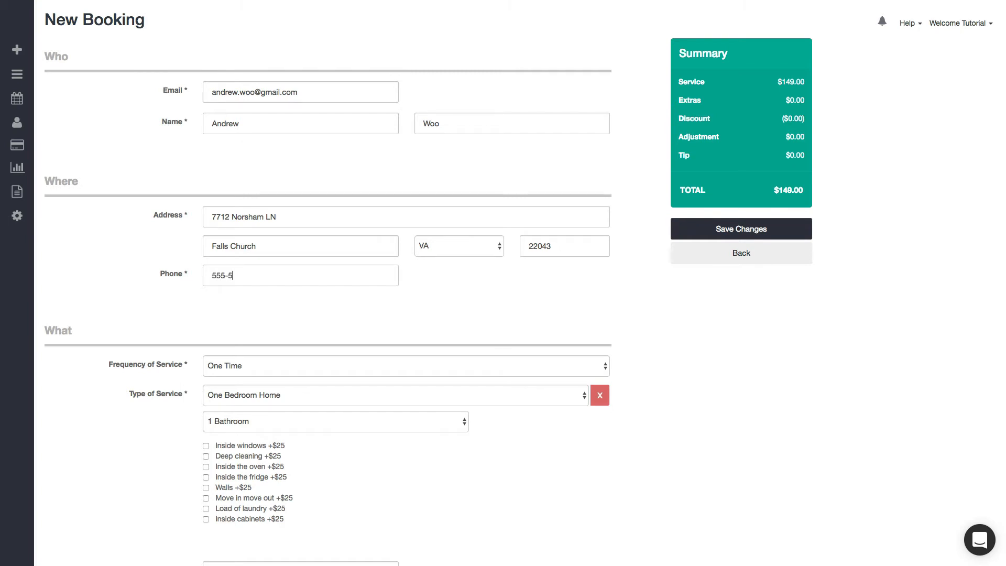
{"action": "type", "text": "55-555-5555"}
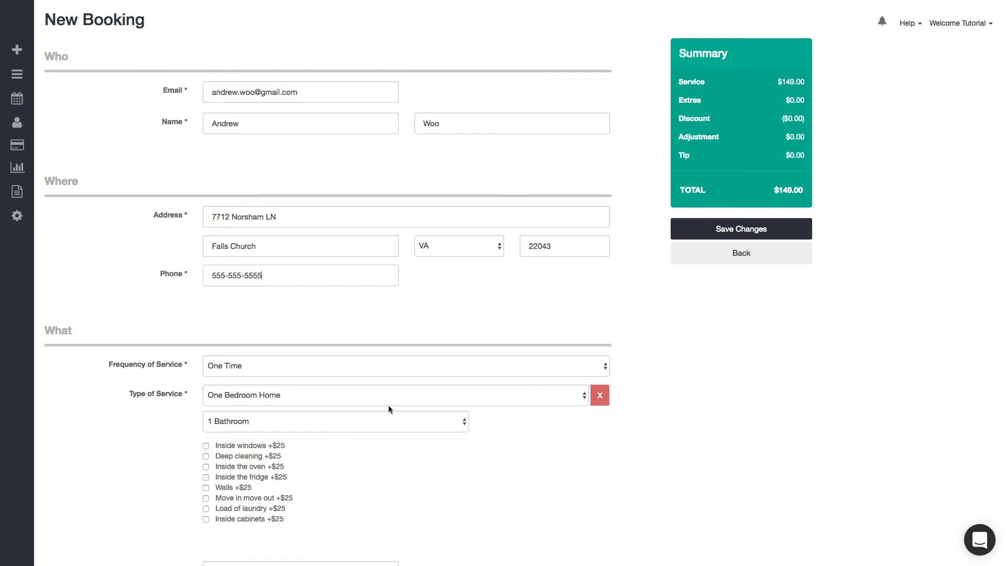
{"action": "mouse_move", "coordinate": [421, 369]}
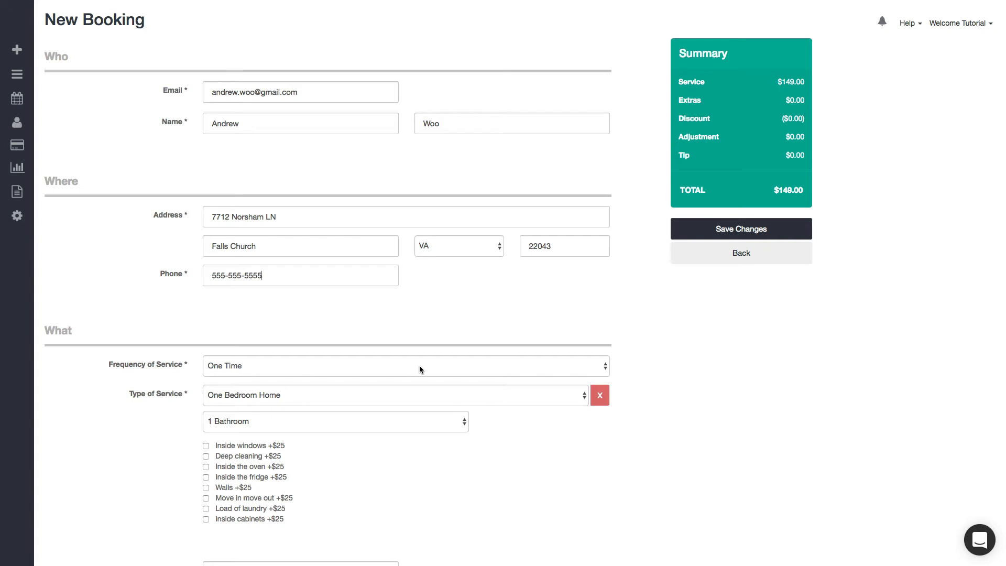
Step: Choose Weekly - 20.00% frequency, Three Bedroom Home service and add Deep cleaning +$25
{"action": "left_click", "coordinate": [401, 366]}
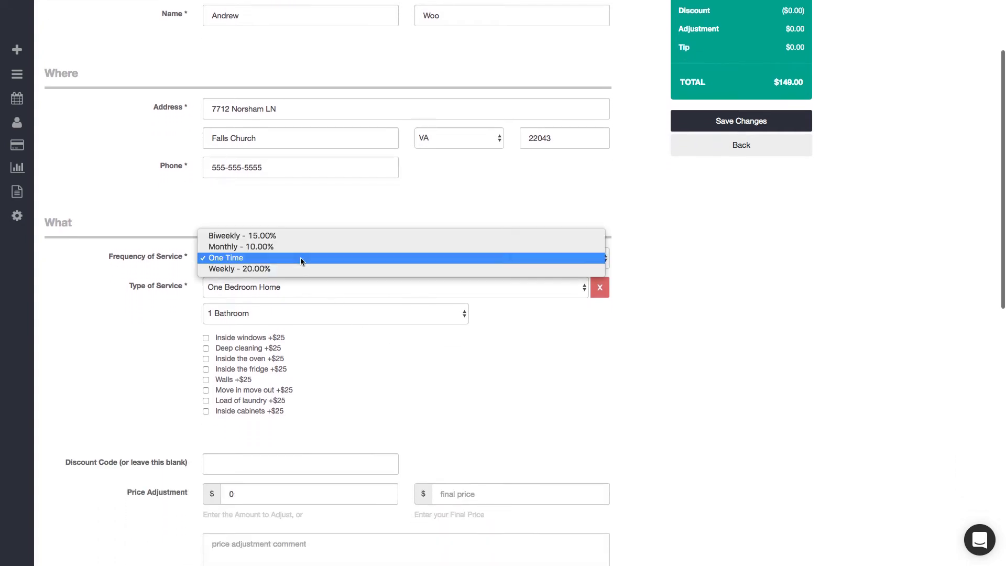
{"action": "mouse_move", "coordinate": [224, 269]}
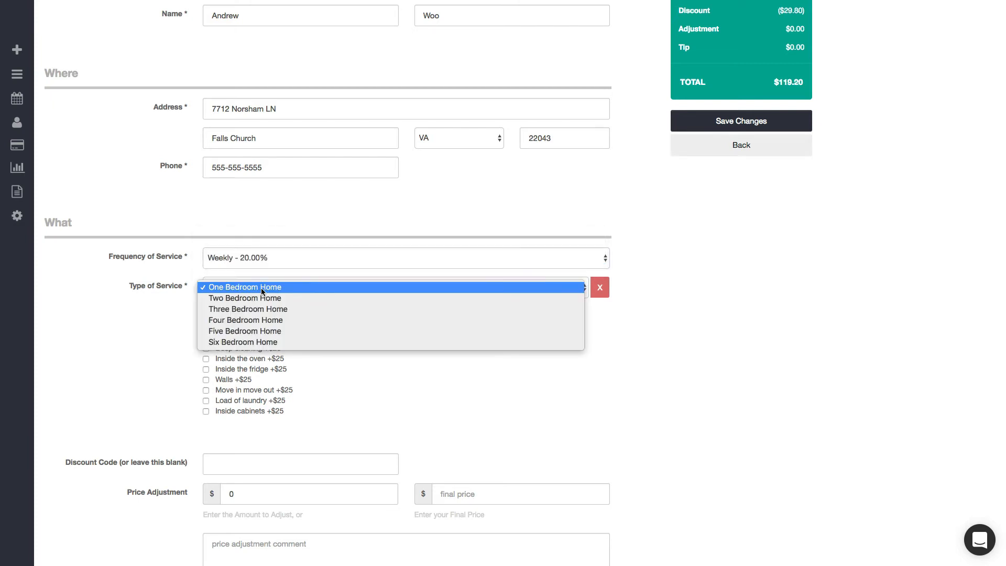
{"action": "left_click", "coordinate": [248, 308]}
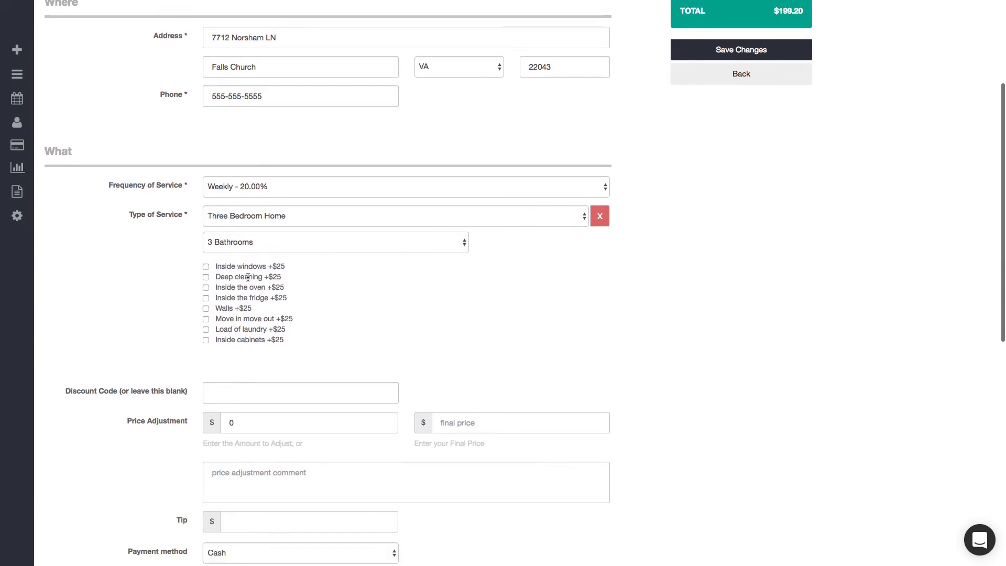
{"action": "left_click", "coordinate": [206, 276]}
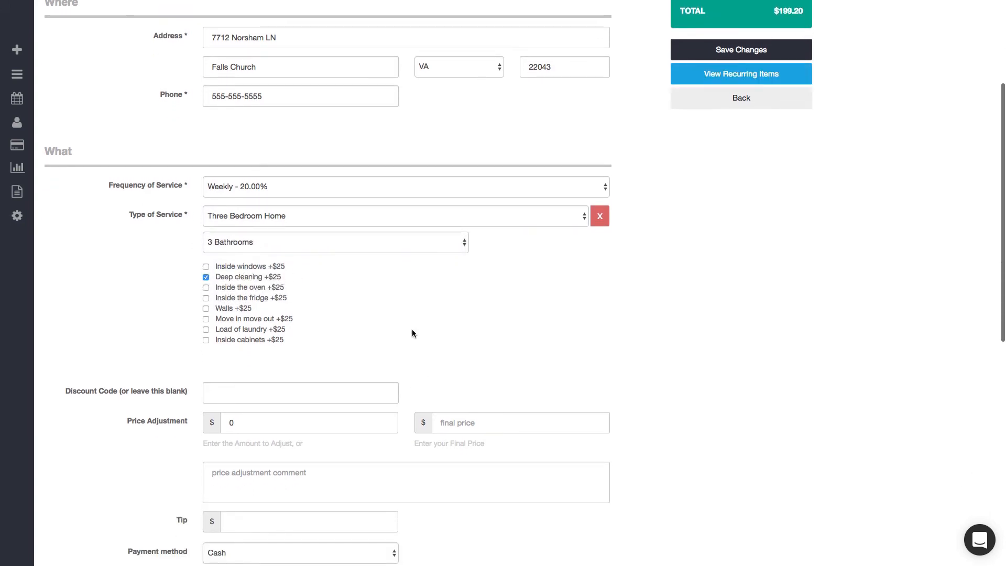
Step: Set the service date to April 29, 2017 with the 8:00–9:00 AM arrival slot
{"action": "scroll", "scroll_direction": "down", "scroll_amount": 3}
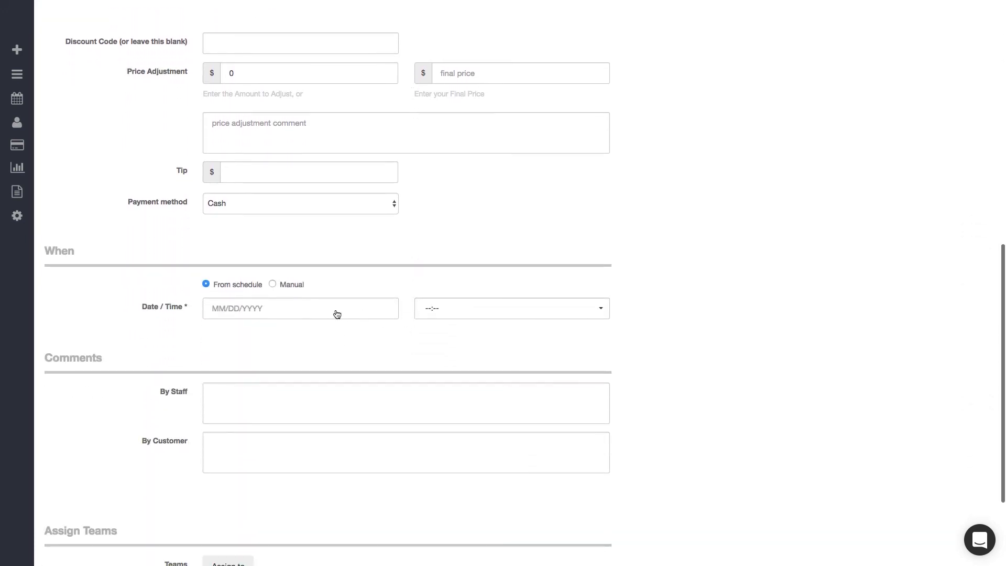
{"action": "left_click", "coordinate": [300, 309]}
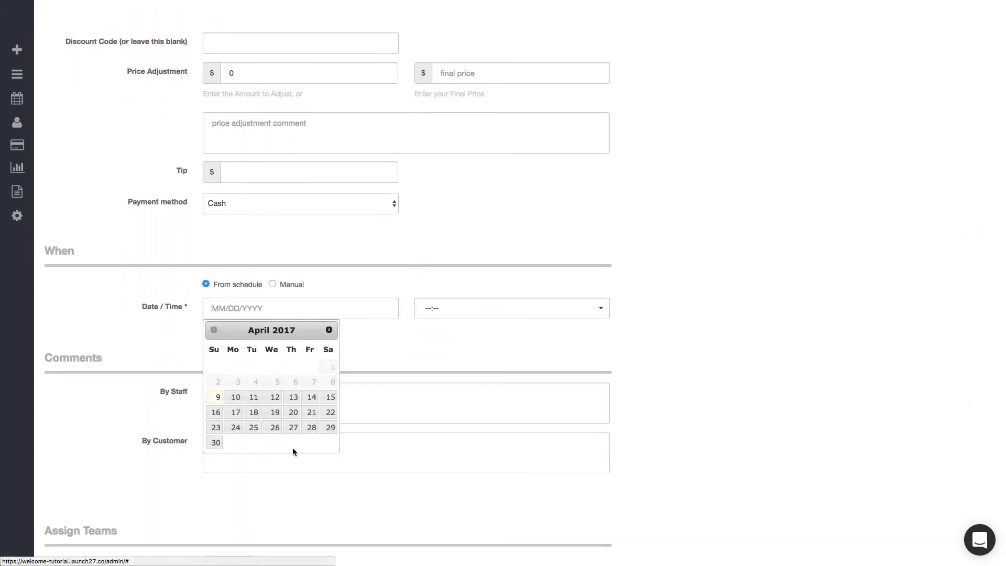
{"action": "left_click", "coordinate": [235, 428]}
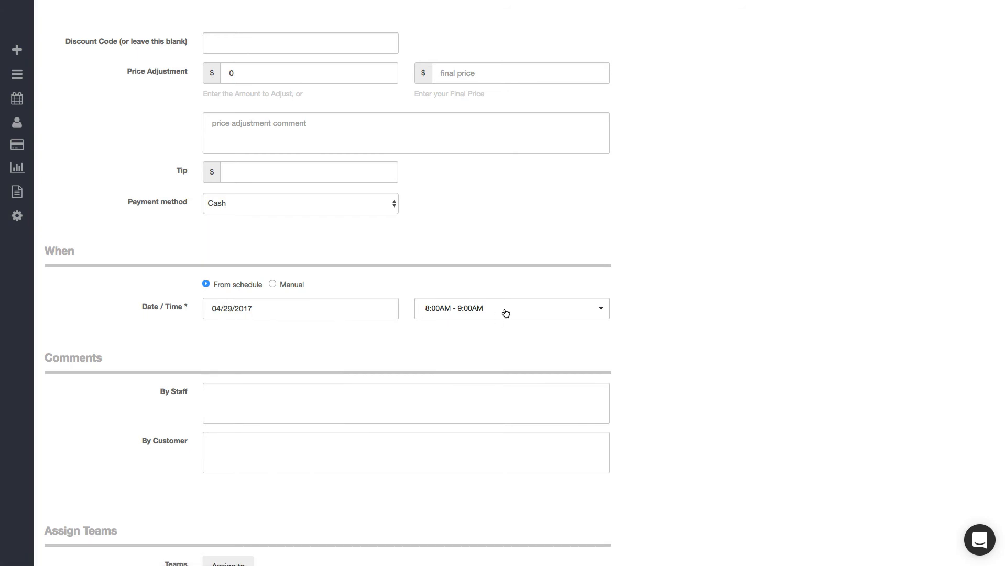
{"action": "left_click", "coordinate": [510, 309]}
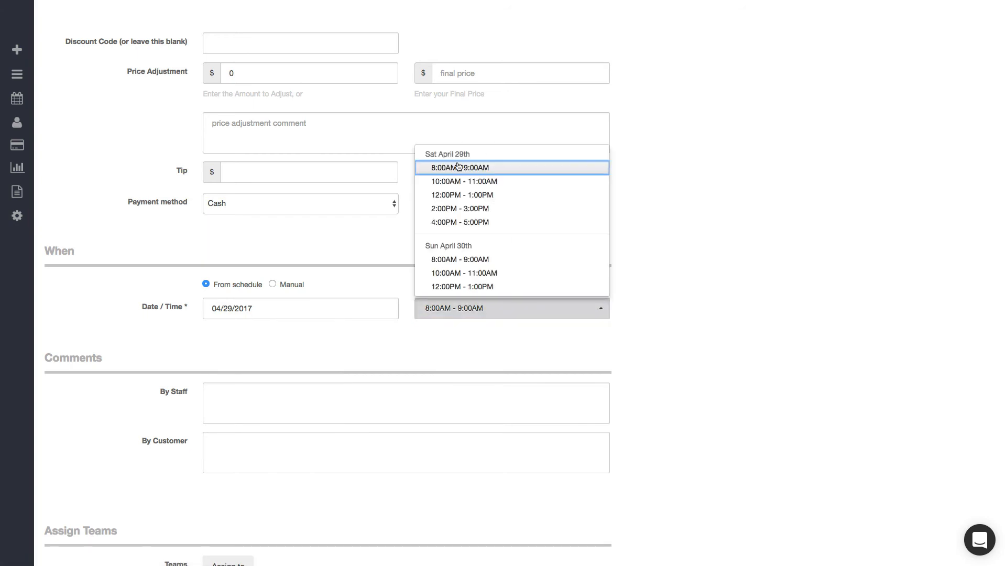
{"action": "left_click", "coordinate": [461, 195]}
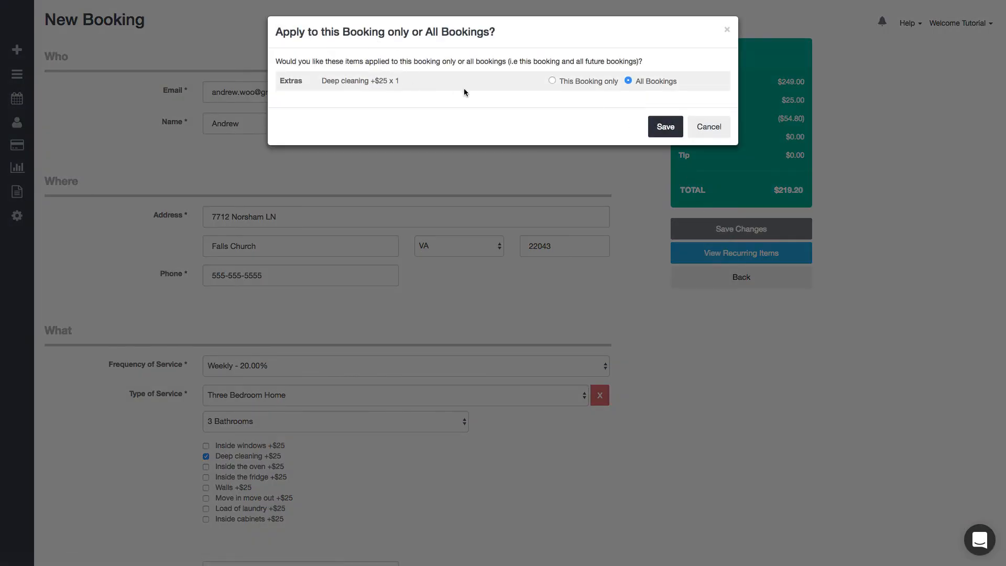
{"action": "mouse_move", "coordinate": [587, 104]}
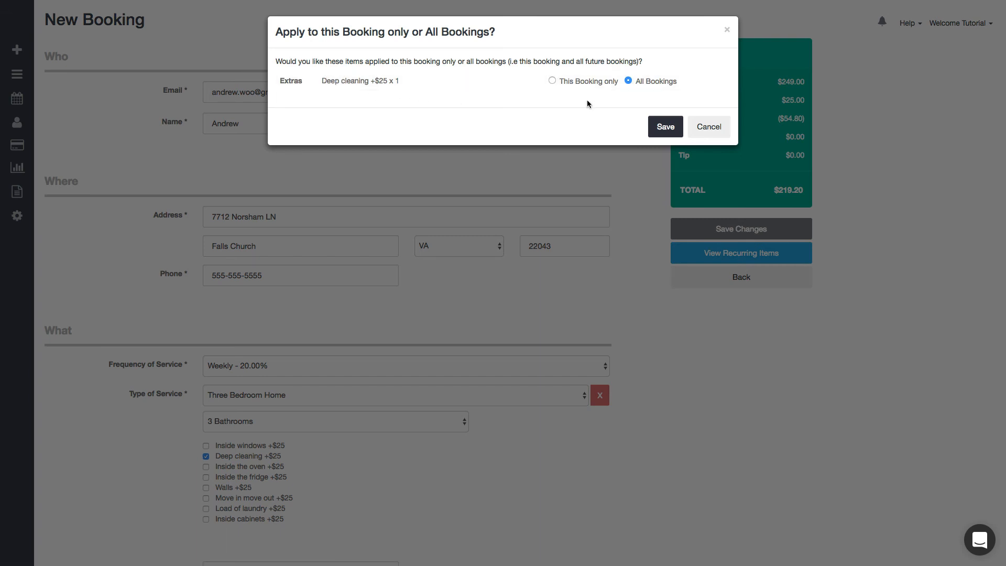
{"action": "mouse_move", "coordinate": [624, 102]}
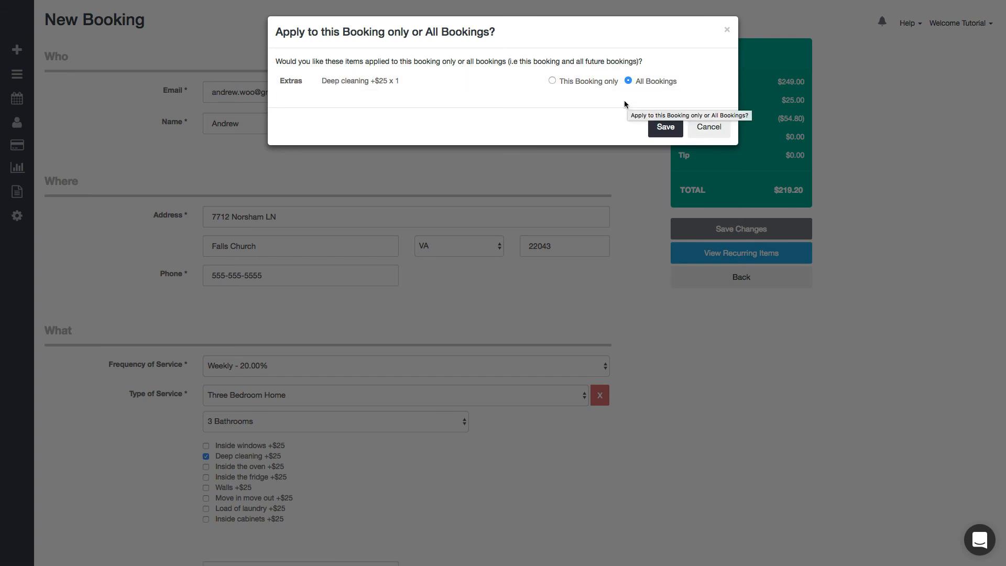
{"action": "mouse_move", "coordinate": [591, 92]}
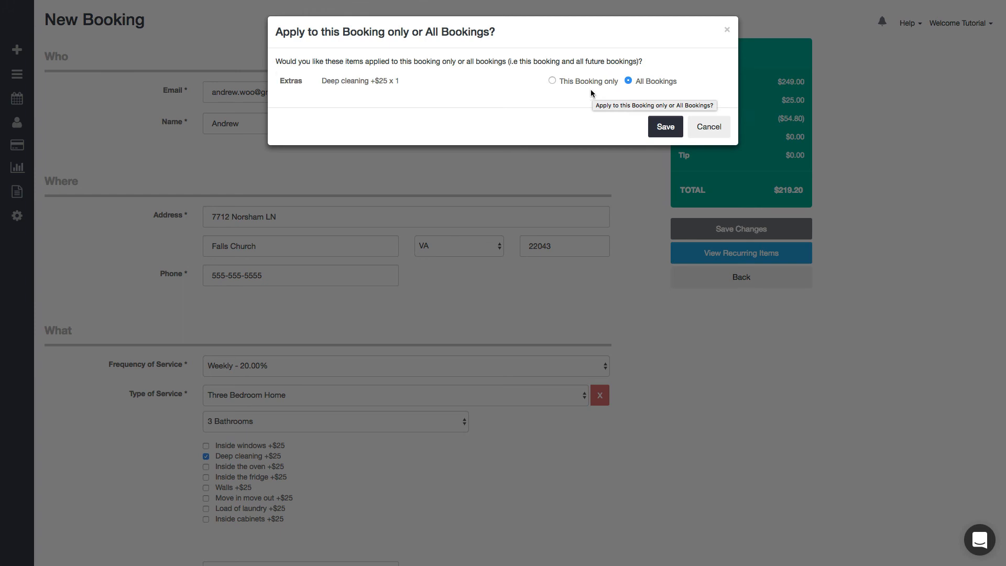
Step: Apply deep cleaning to this booking only, save it and view it in Active Bookings
{"action": "left_click", "coordinate": [552, 82]}
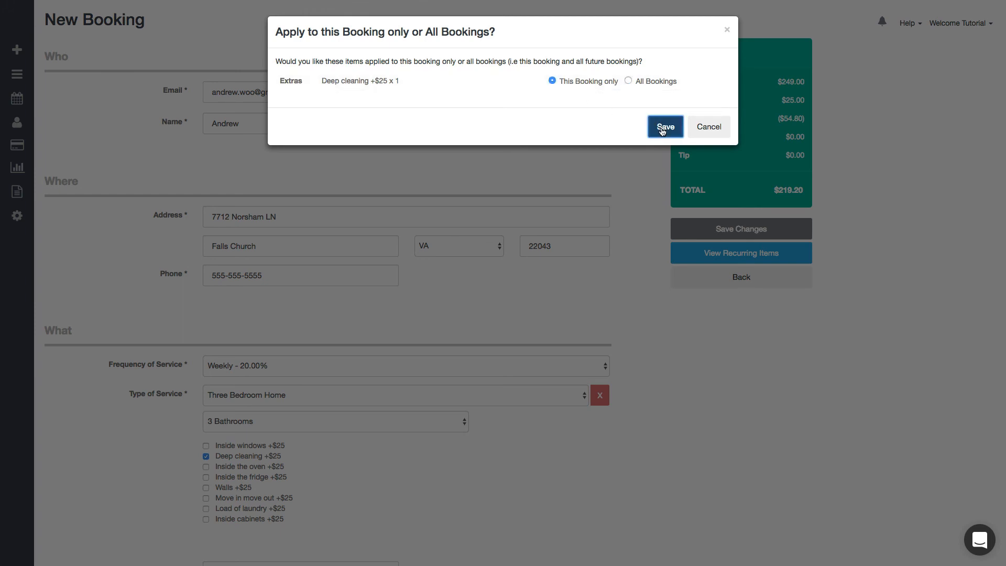
{"action": "left_click", "coordinate": [666, 126]}
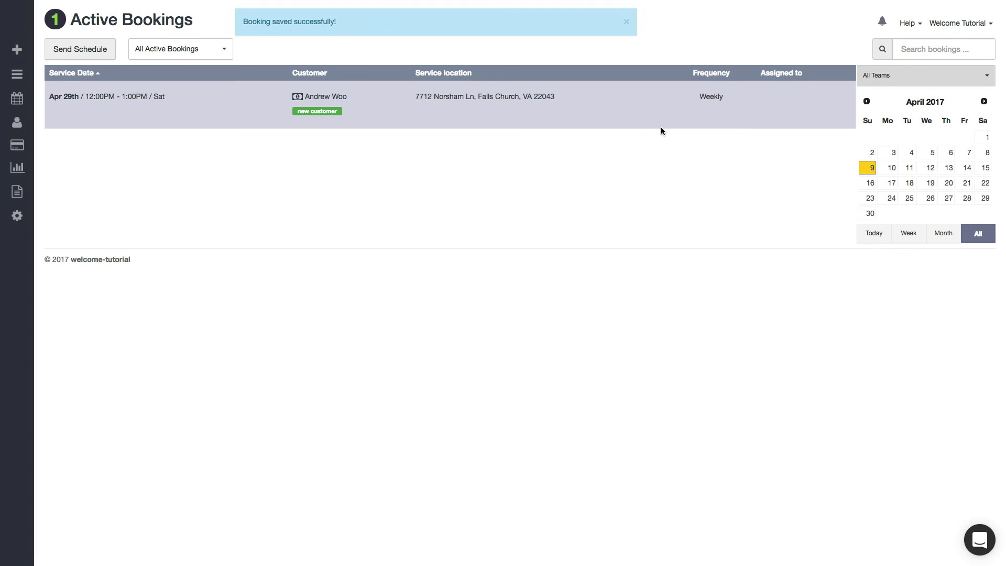
{"action": "left_click", "coordinate": [625, 20]}
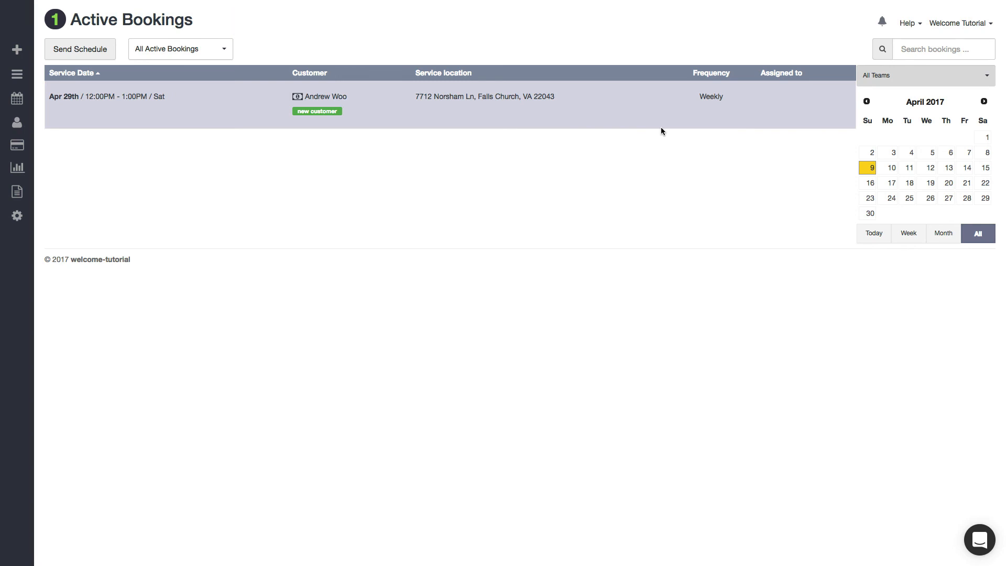